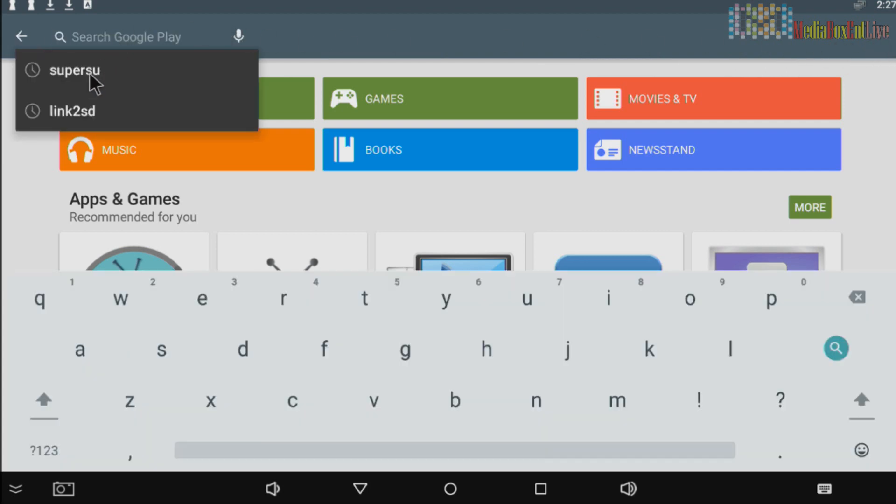
- Search 'supersu' again, view the installed SuperSU page, then return to search
click(73, 70)
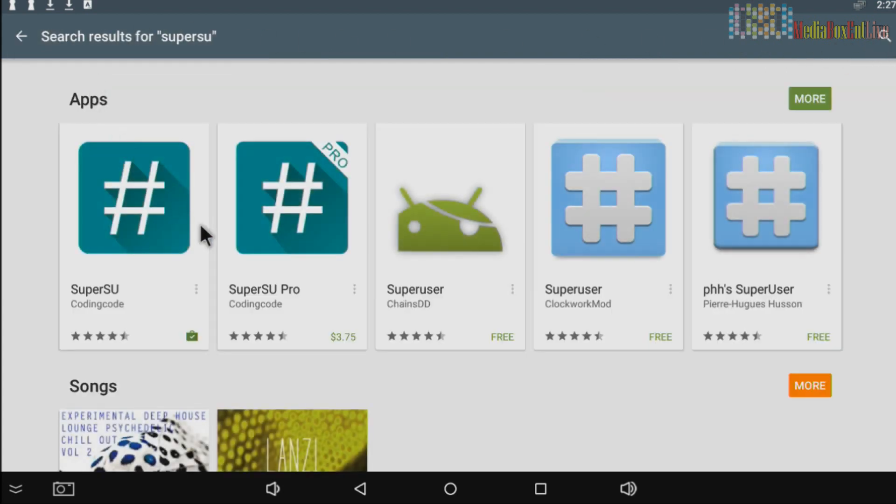
mouse_move(159, 217)
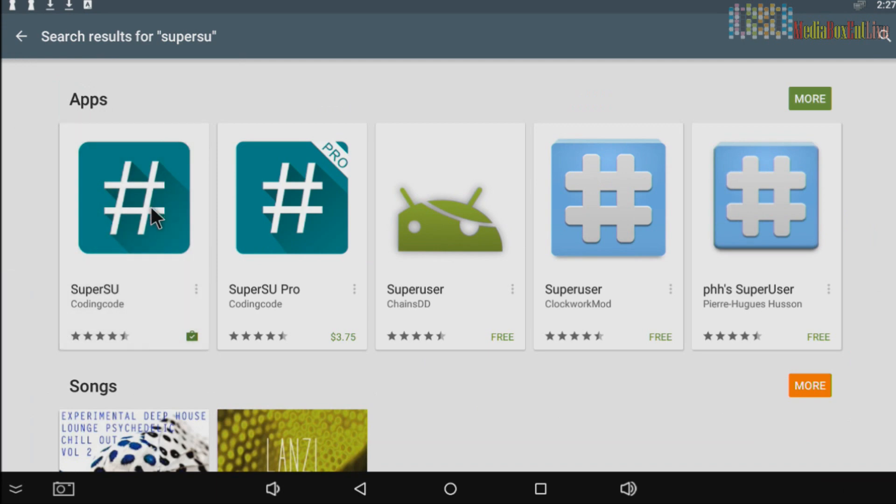
click(134, 198)
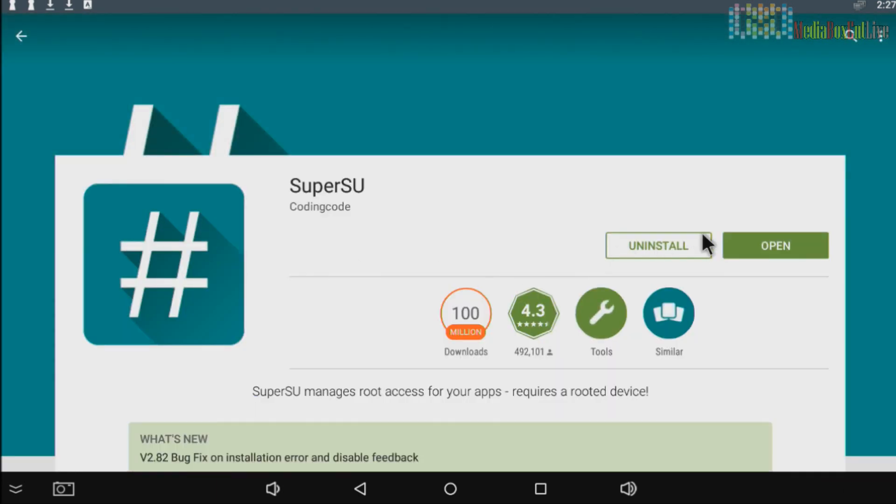
mouse_move(682, 237)
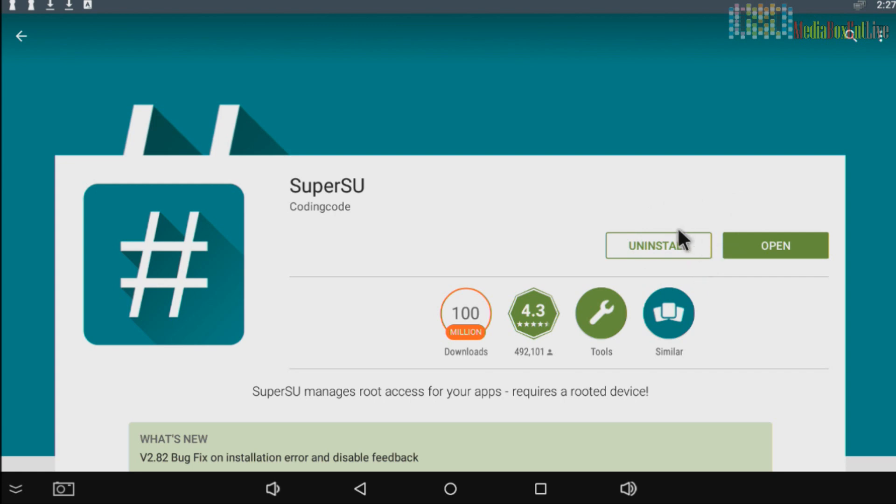
mouse_move(309, 218)
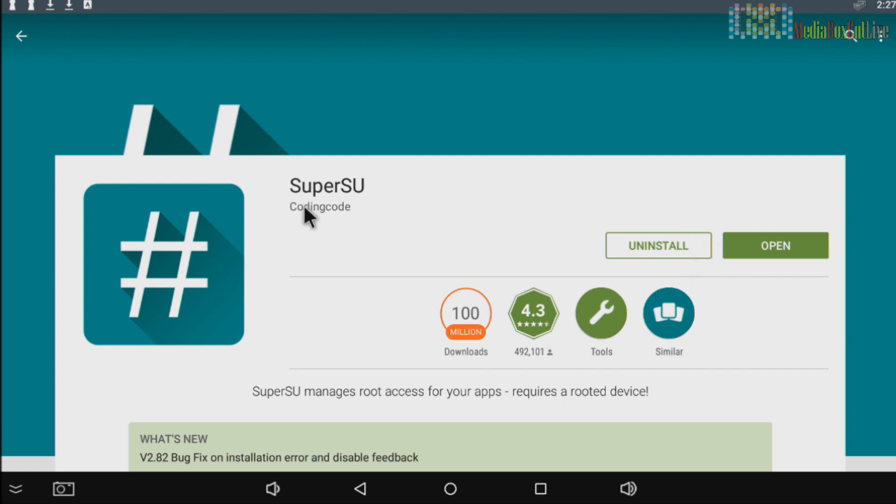
click(22, 37)
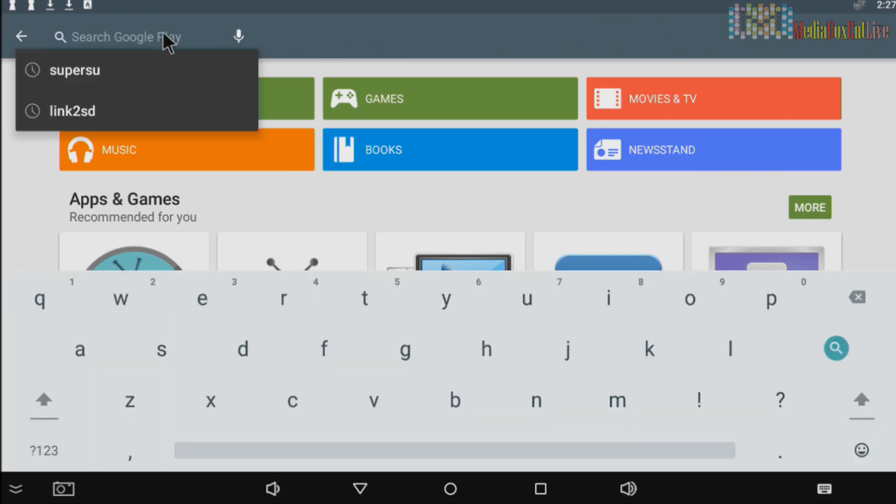
- Search 'es' and bring up the ES File Explorer File Manager listing
text(es)
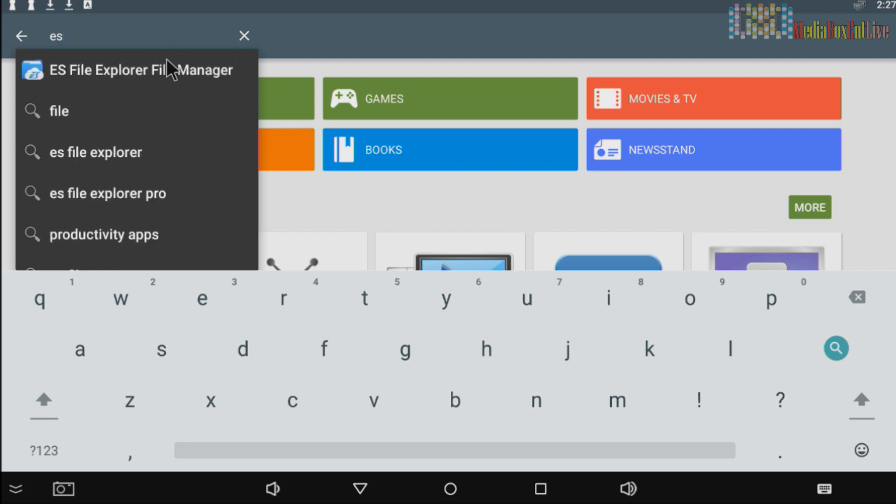
click(142, 70)
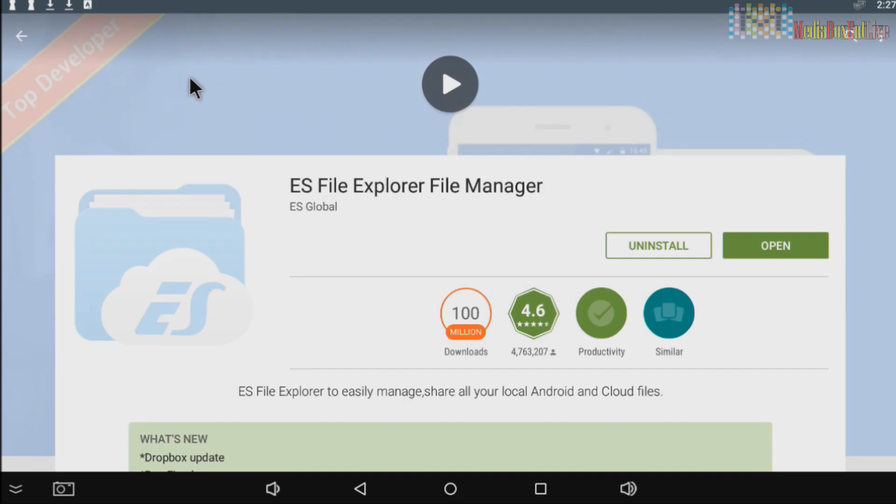
mouse_move(635, 263)
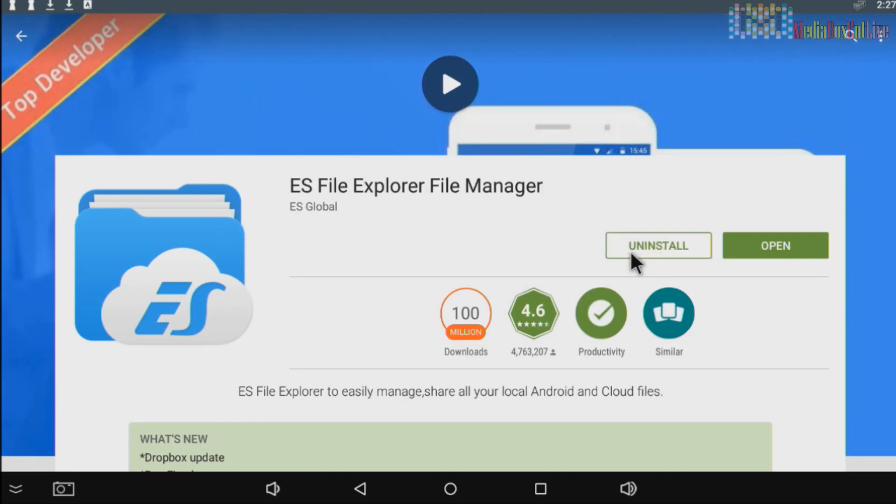
mouse_move(646, 220)
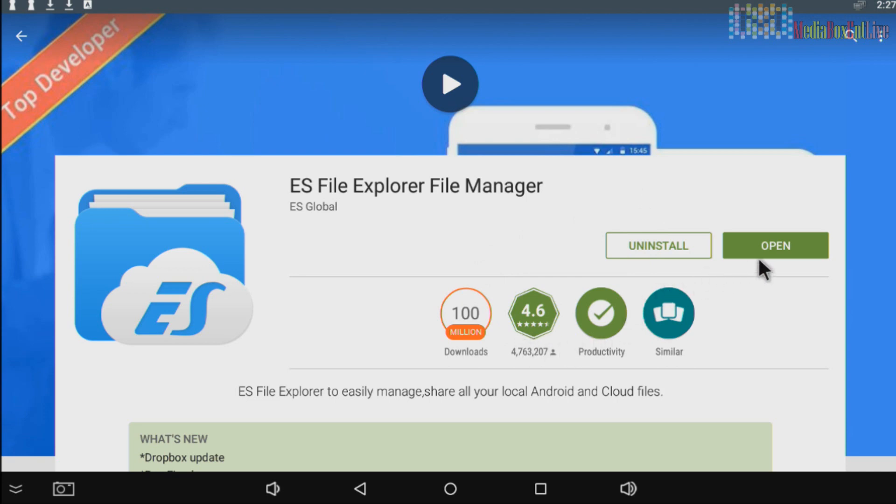
- Launch ES File Explorer from its Play Store page
click(775, 246)
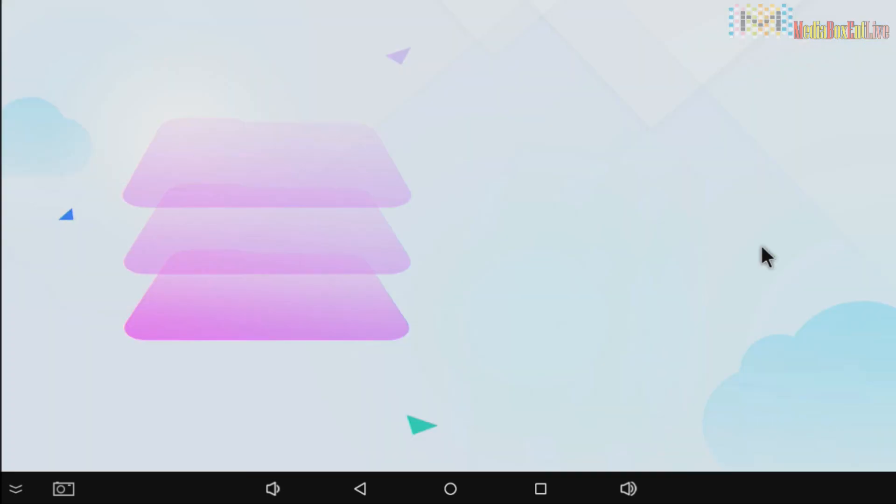
mouse_move(331, 234)
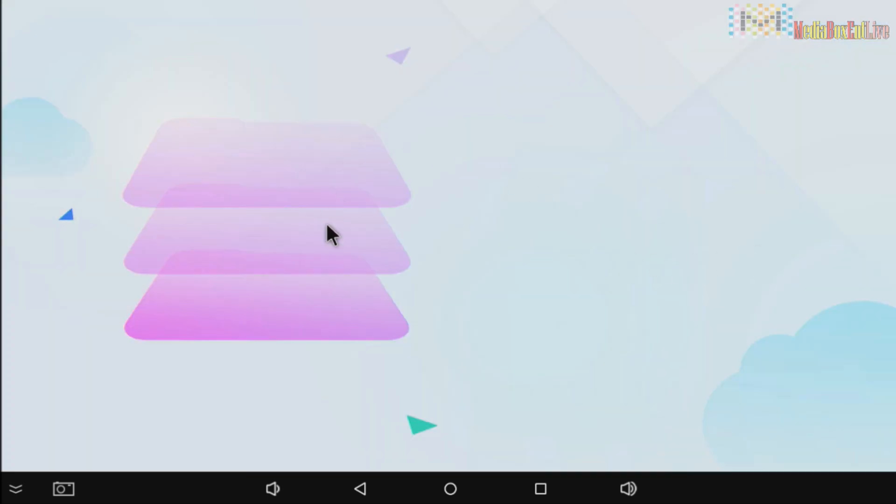
mouse_move(464, 210)
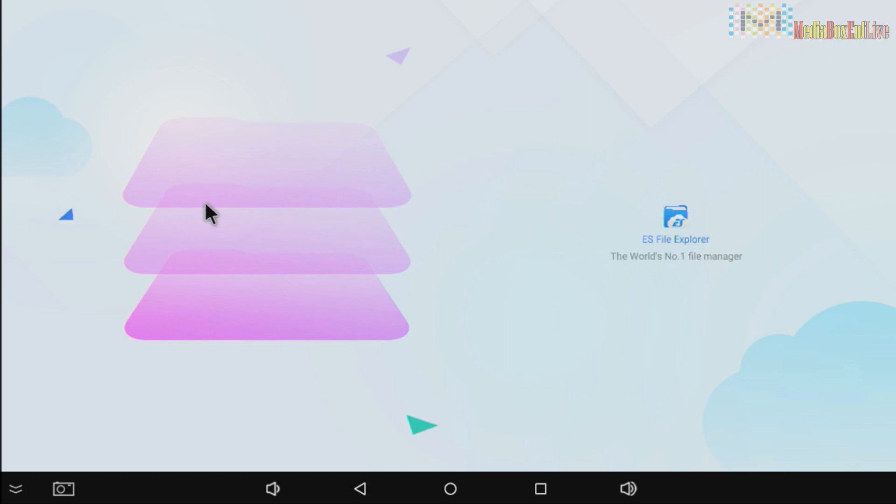
mouse_move(66, 226)
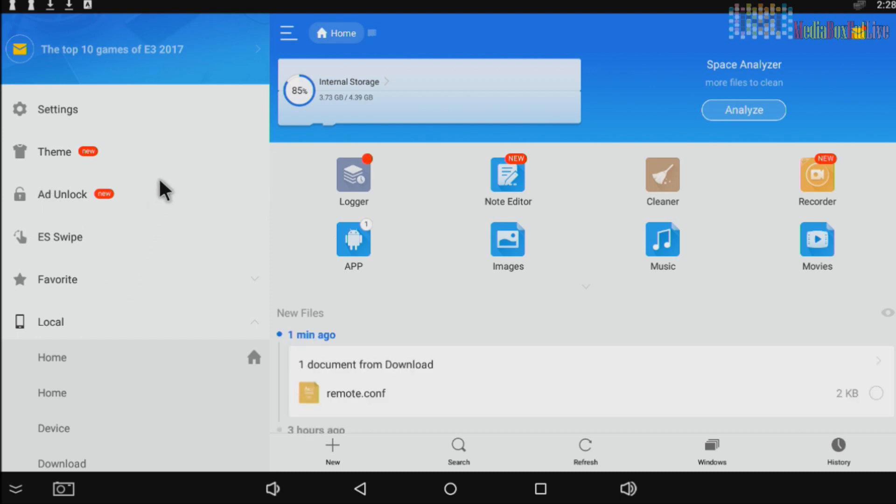
mouse_move(191, 231)
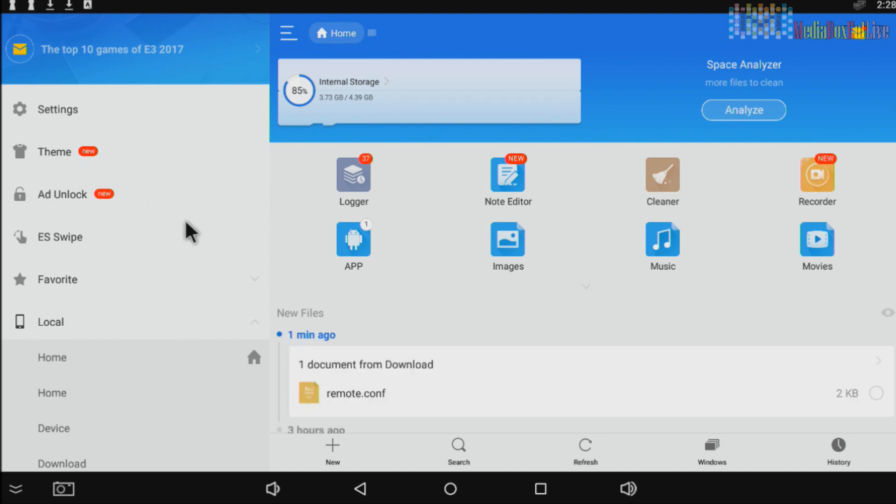
mouse_move(210, 290)
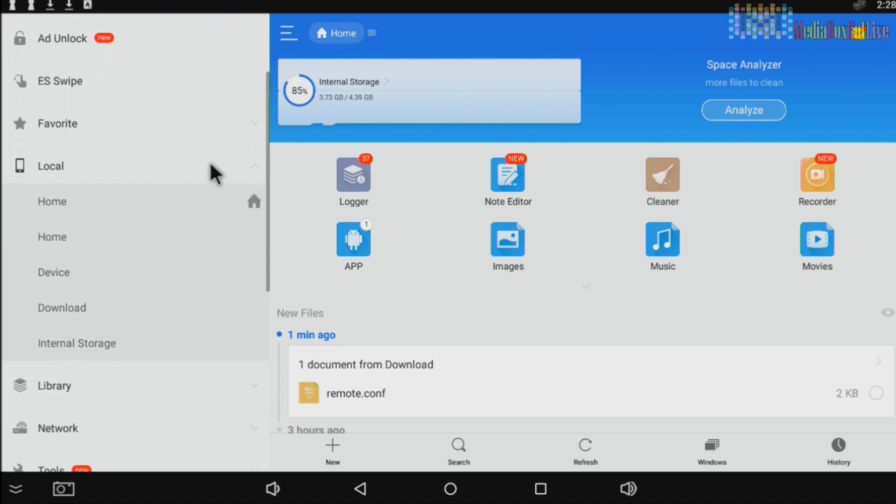
- Switch on Root Explorer in the side menu and open local storage
scroll(down, 3)
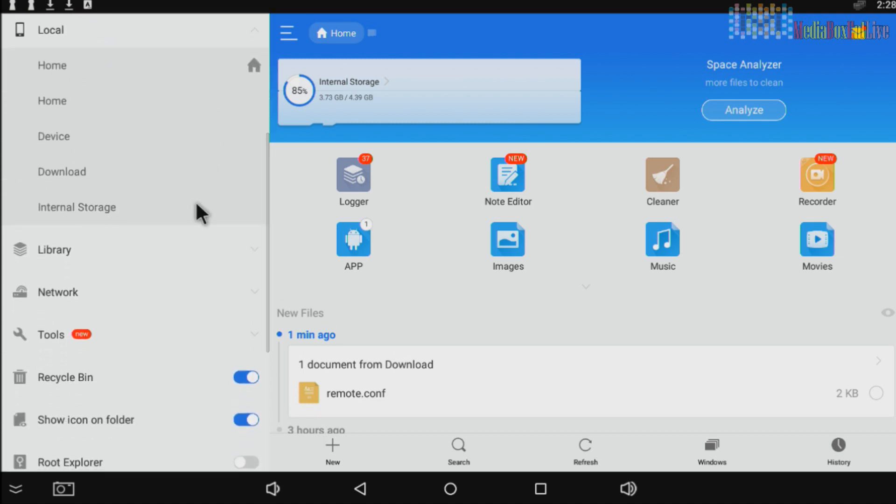
scroll(down, 3)
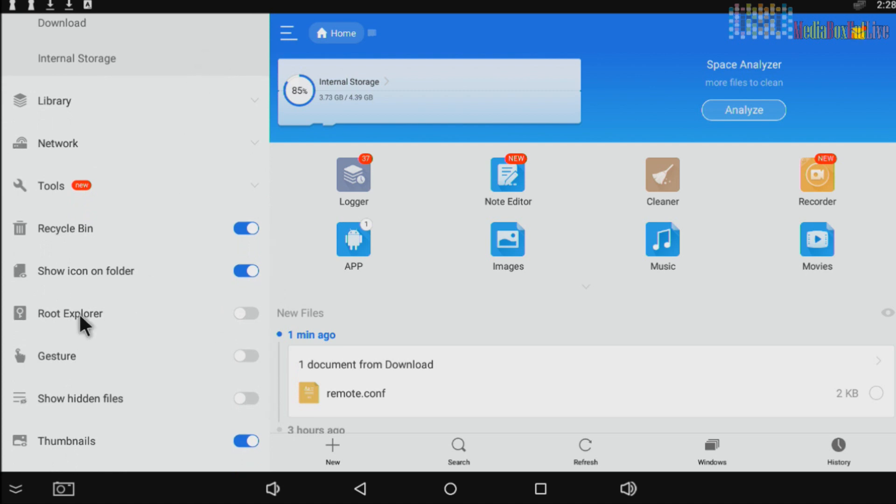
click(246, 313)
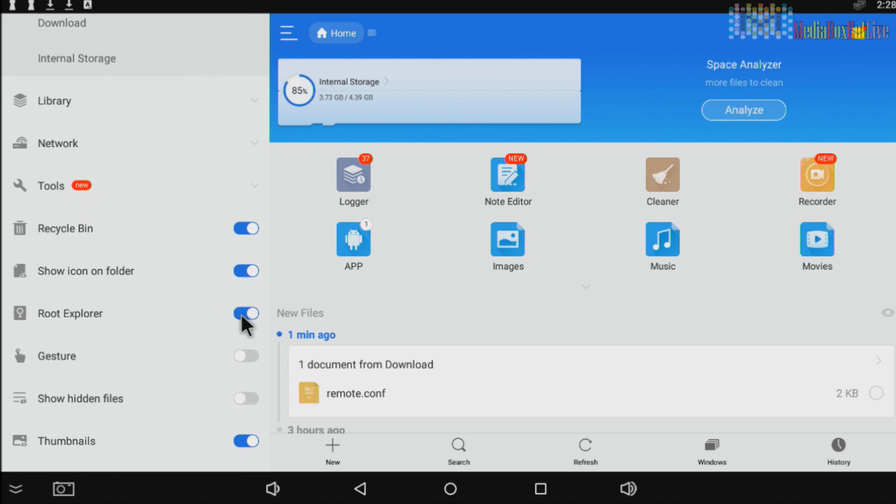
click(245, 399)
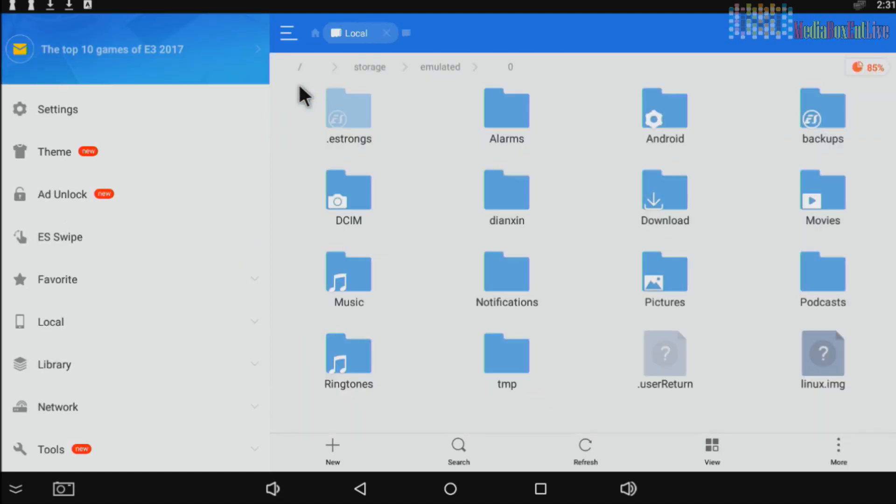
mouse_move(303, 75)
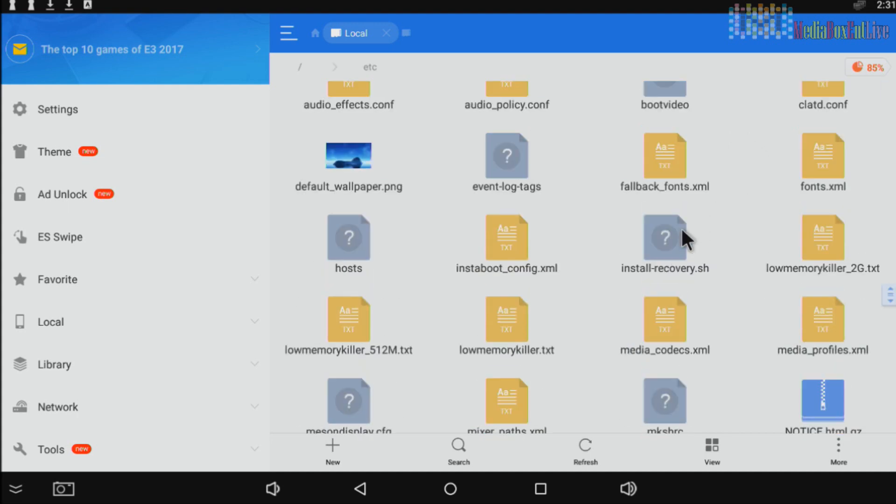
- Select the existing remote.conf in the /etc folder
scroll(down, 3)
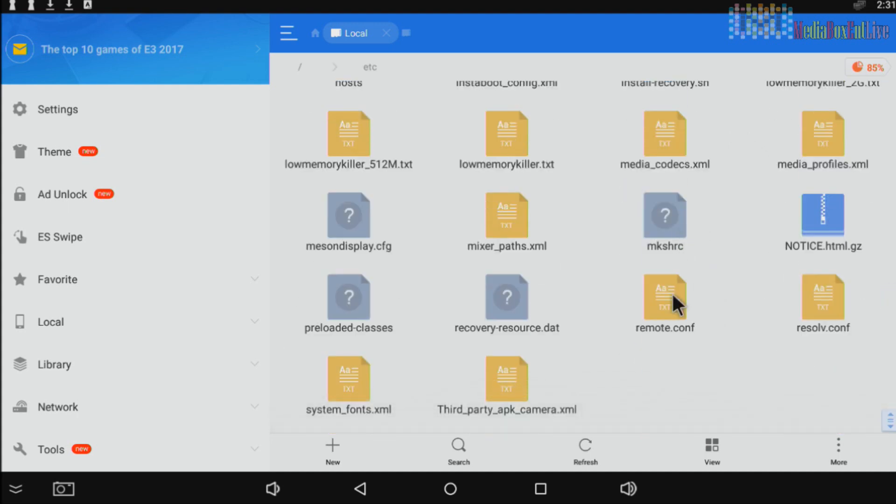
click(664, 296)
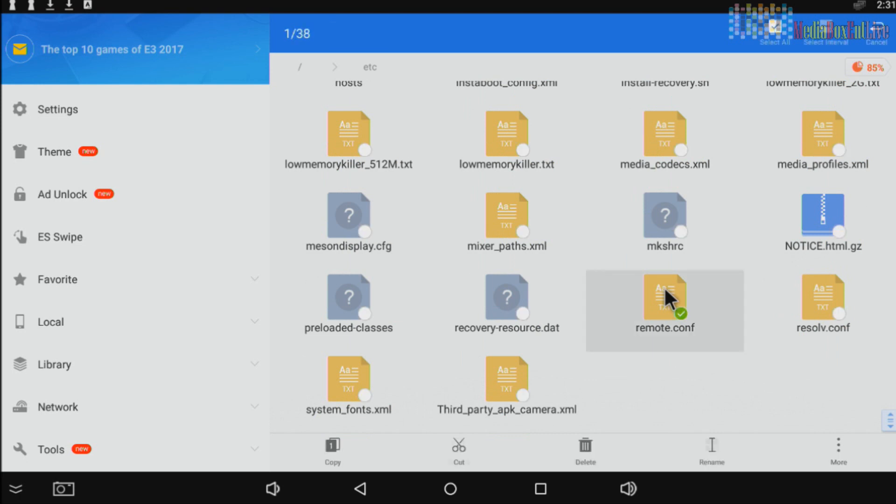
mouse_move(597, 440)
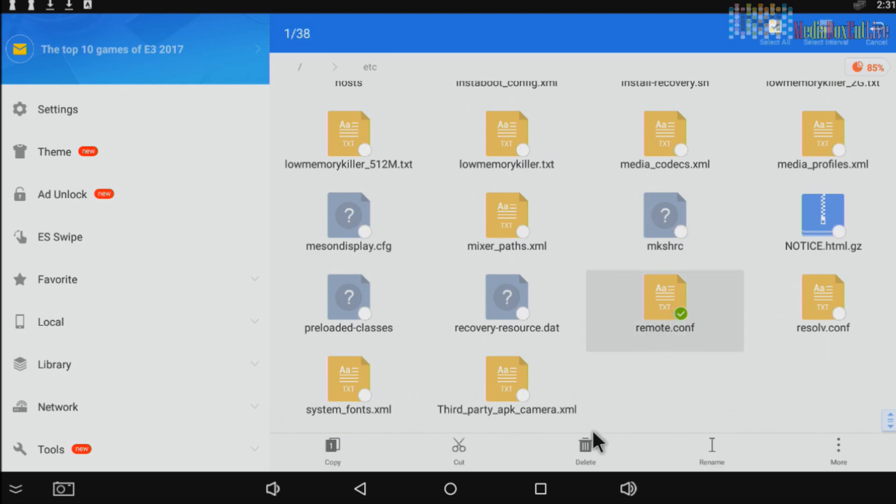
- Delete remote.conf from /etc, confirming and granting superuser access
click(585, 450)
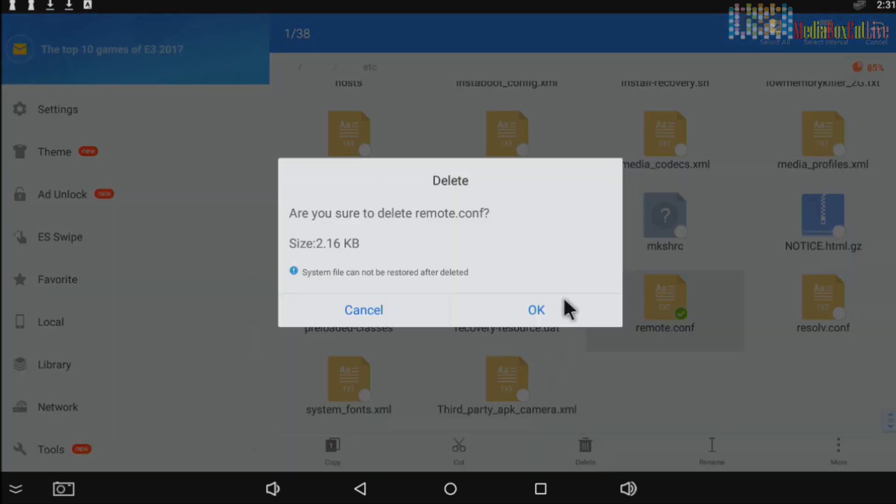
click(535, 310)
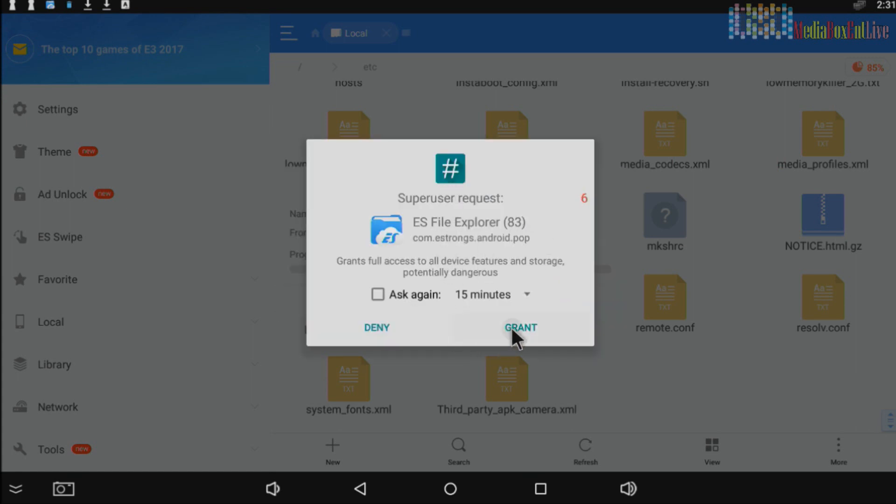
click(520, 328)
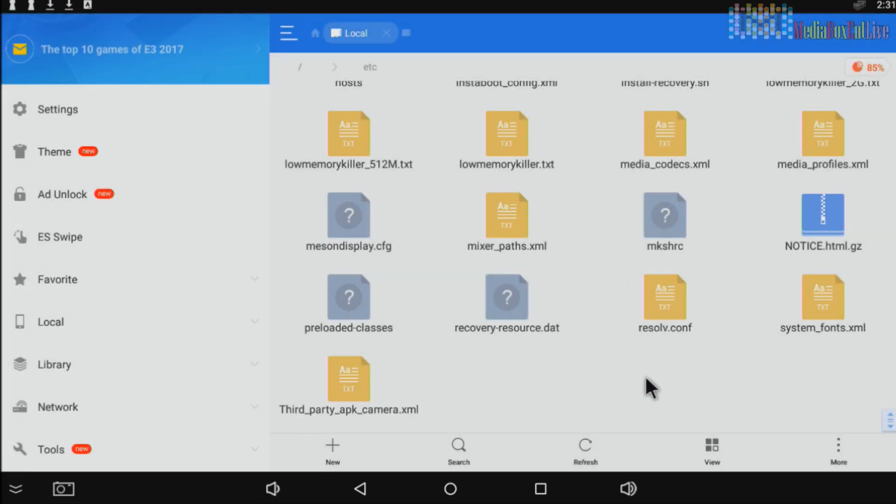
mouse_move(694, 272)
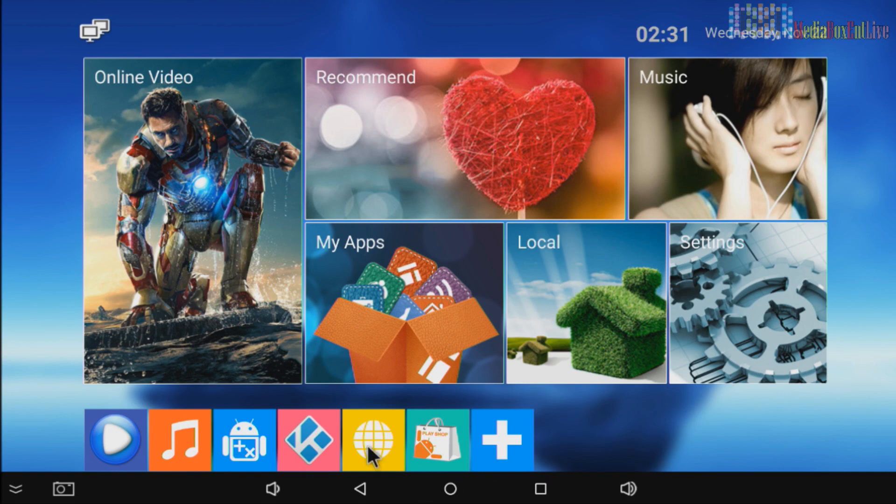
- Launch the browser and enter the remote/ folder on mediaboxent.com/mxq
click(373, 440)
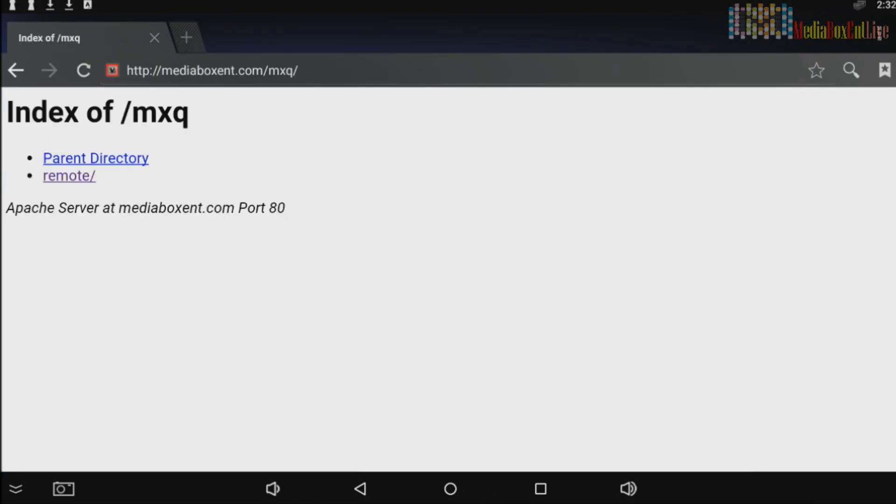
mouse_move(72, 186)
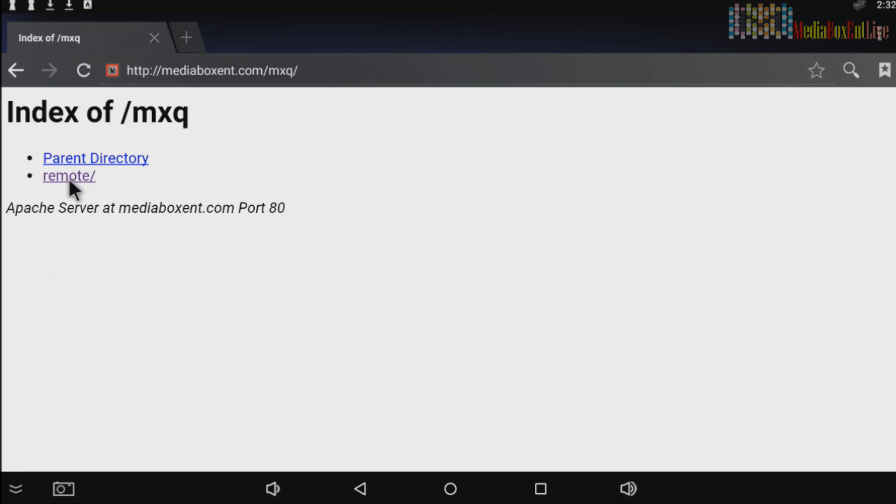
click(68, 175)
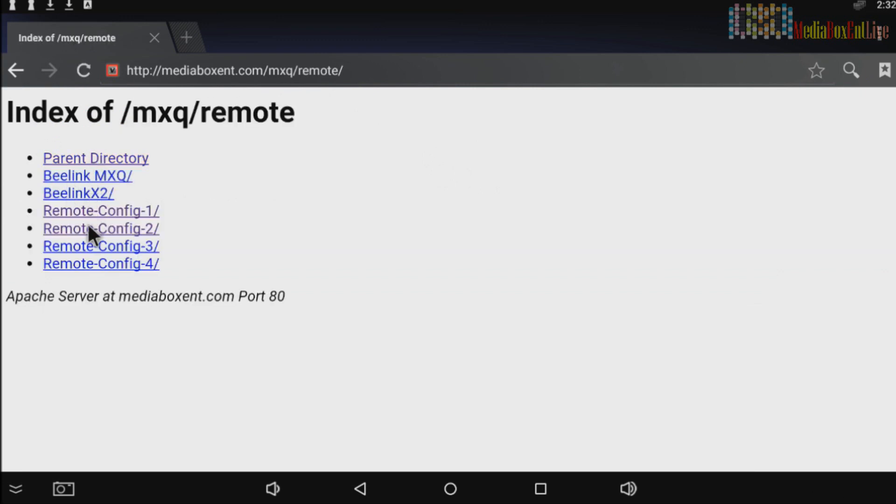
mouse_move(111, 225)
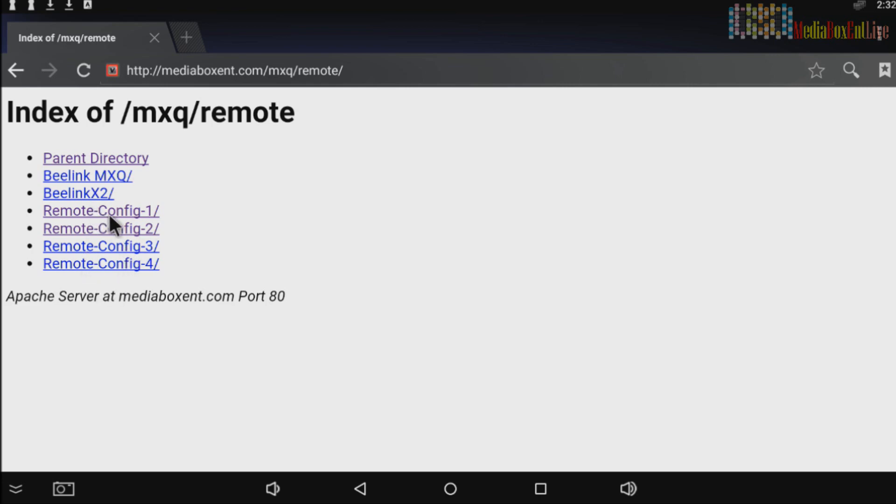
mouse_move(120, 277)
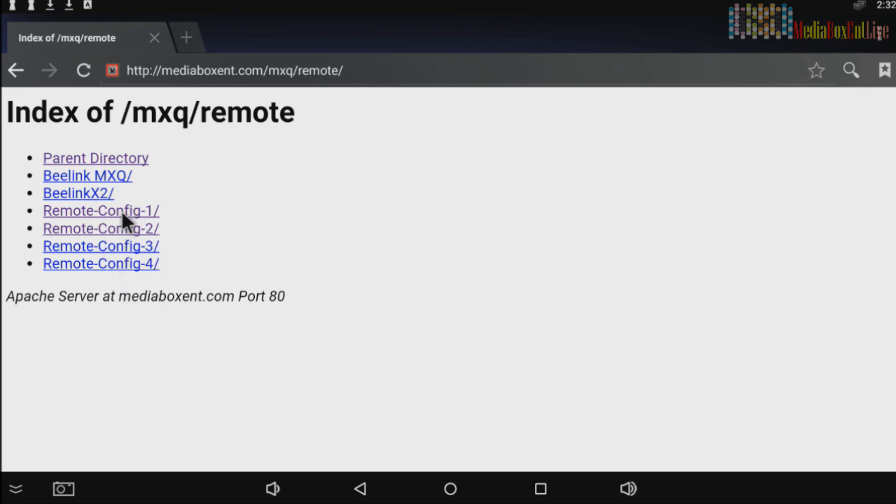
- Save the remote.conf link from the Remote-Config-1 folder to the device
click(101, 210)
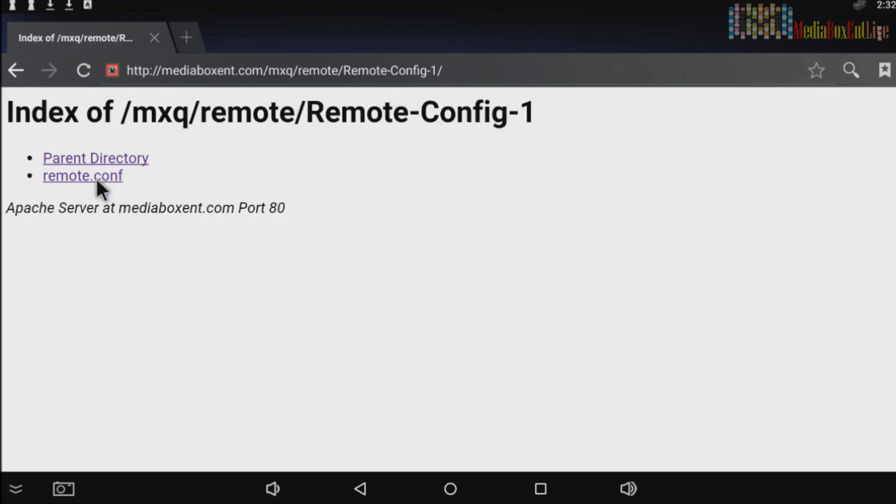
right_click(82, 175)
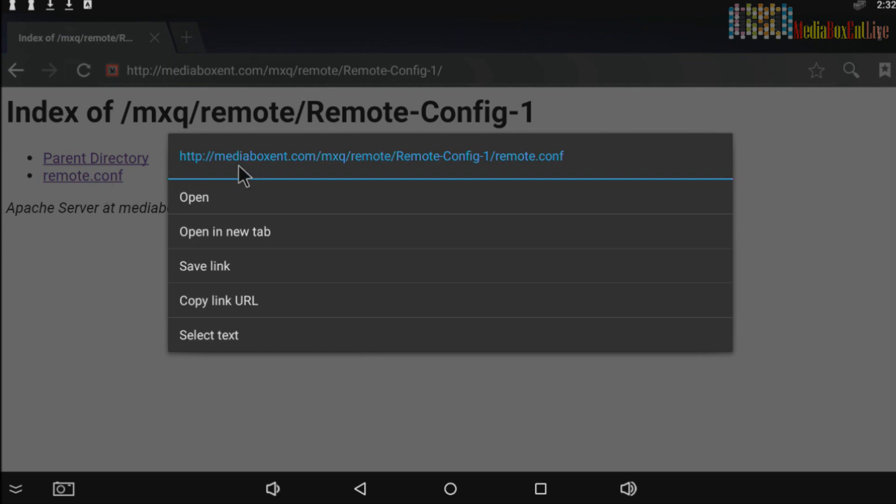
click(204, 266)
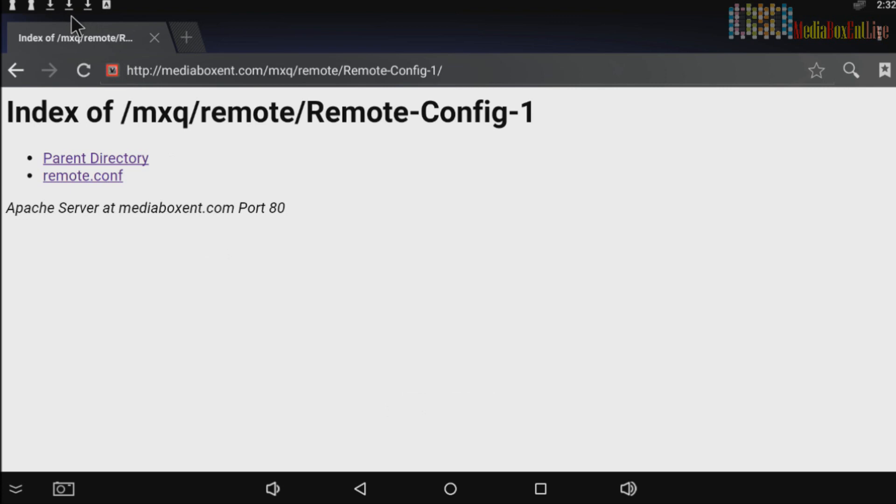
mouse_move(450, 492)
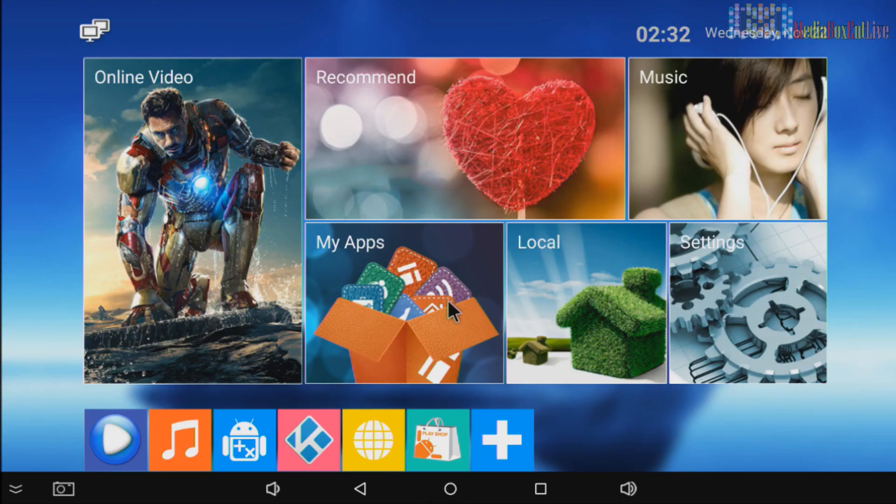
- Cut the downloaded remote.conf out of the local Download folder
click(404, 304)
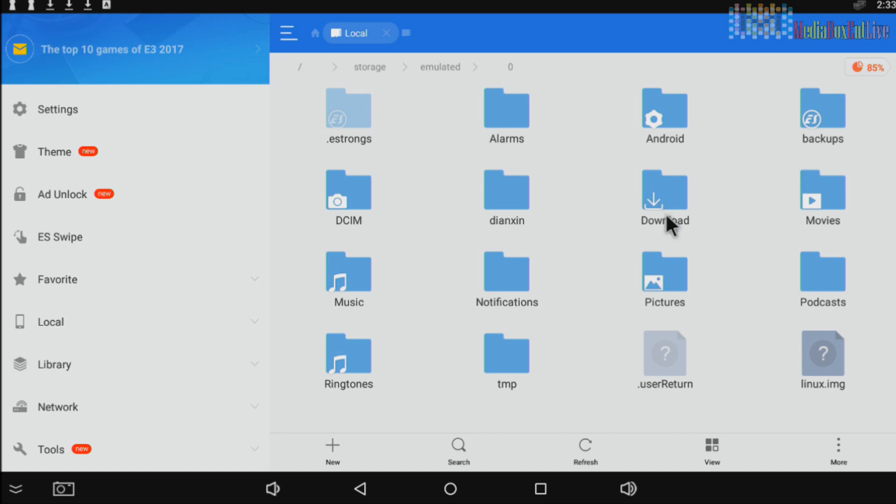
double_click(664, 192)
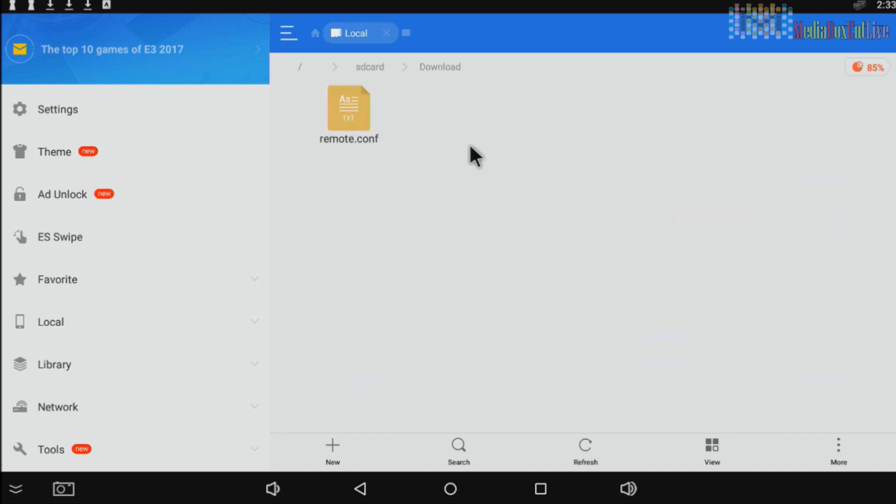
click(348, 109)
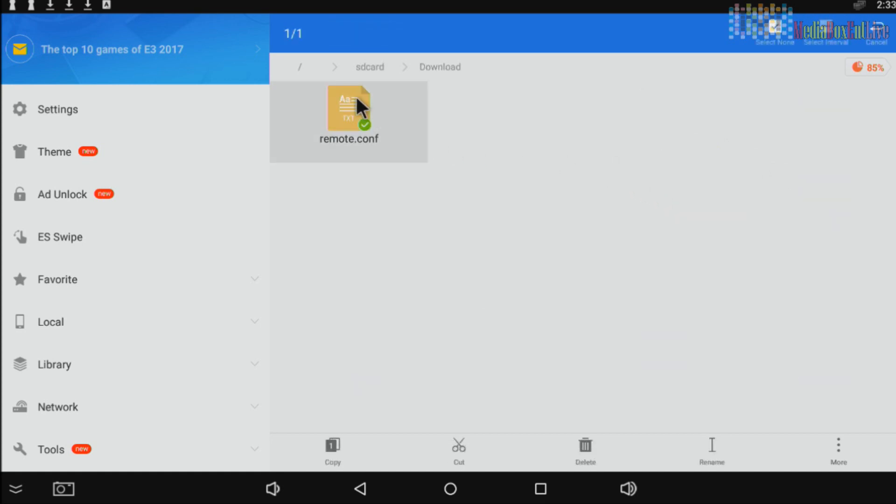
mouse_move(423, 412)
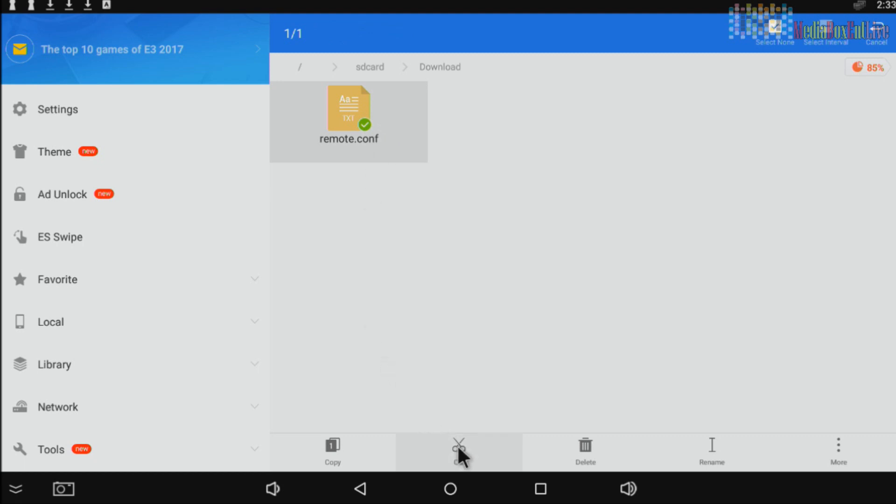
click(459, 452)
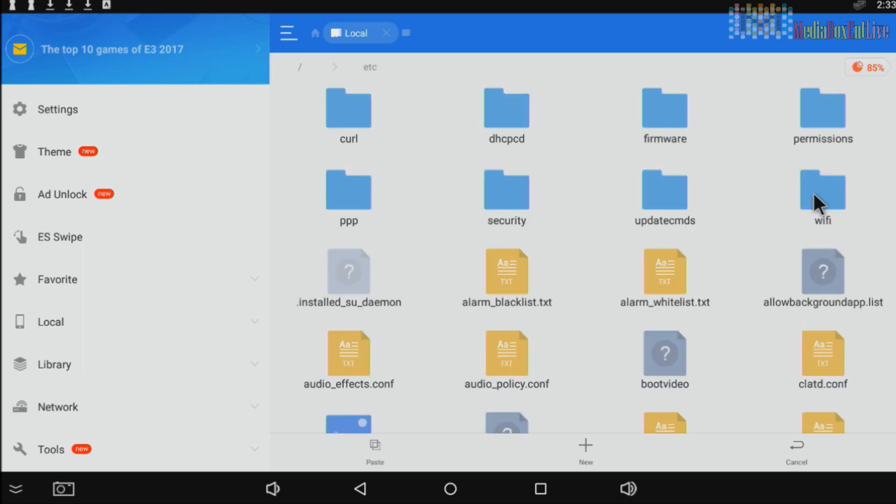
- Paste remote.conf into /etc among the system files
scroll(down, 3)
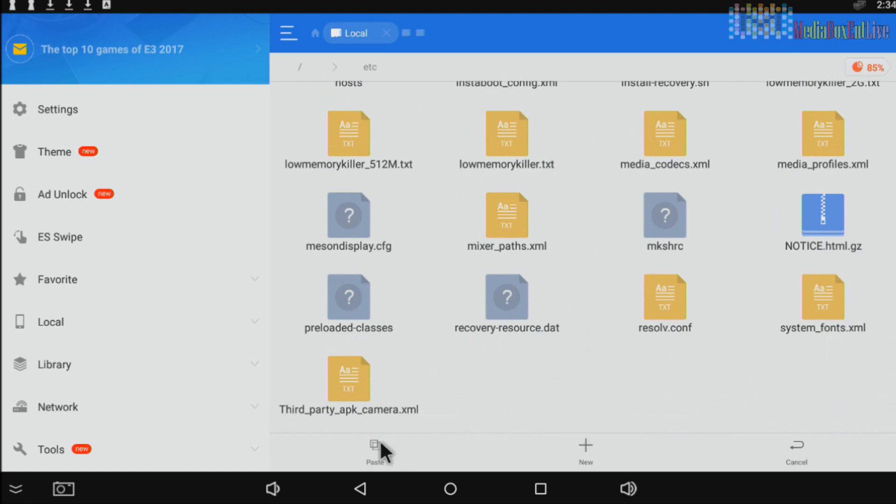
click(375, 452)
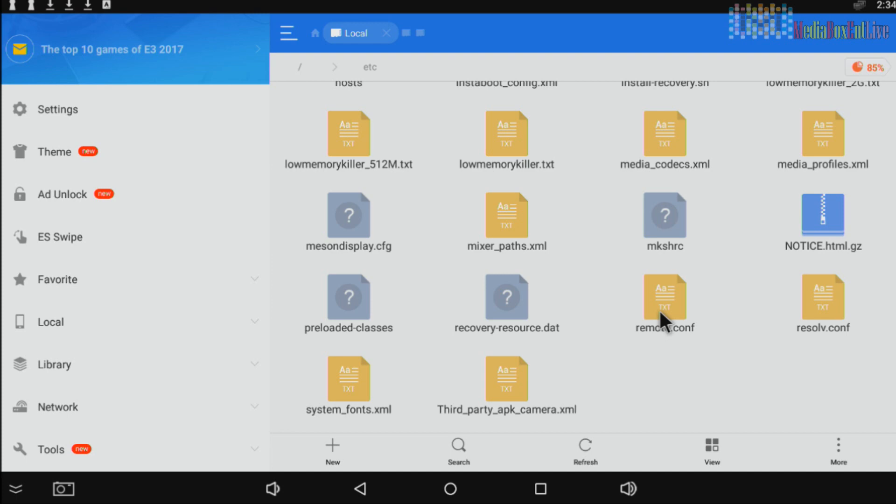
mouse_move(668, 317)
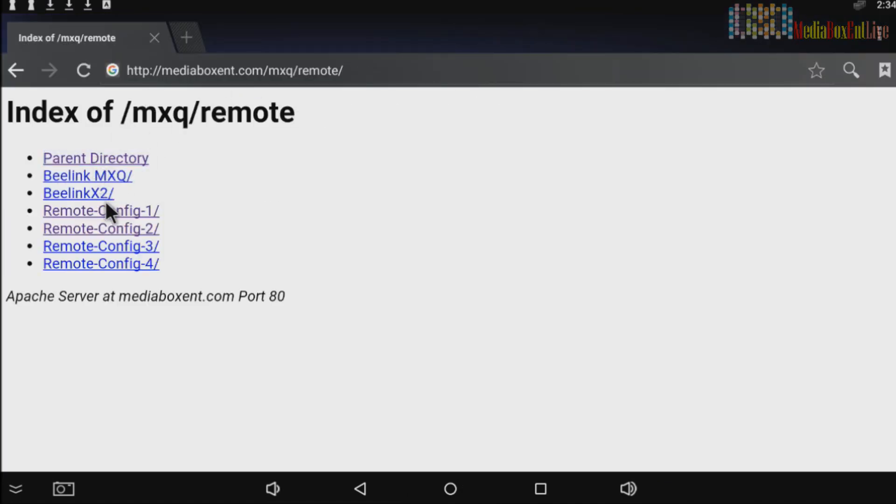
- Save the remote.conf link from the Remote-Config-2 folder, then go back to the TV home screen
click(101, 227)
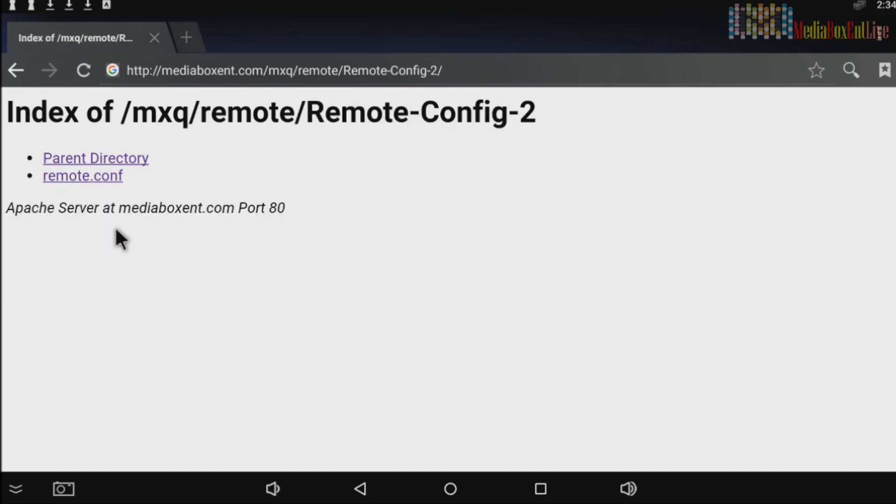
right_click(82, 175)
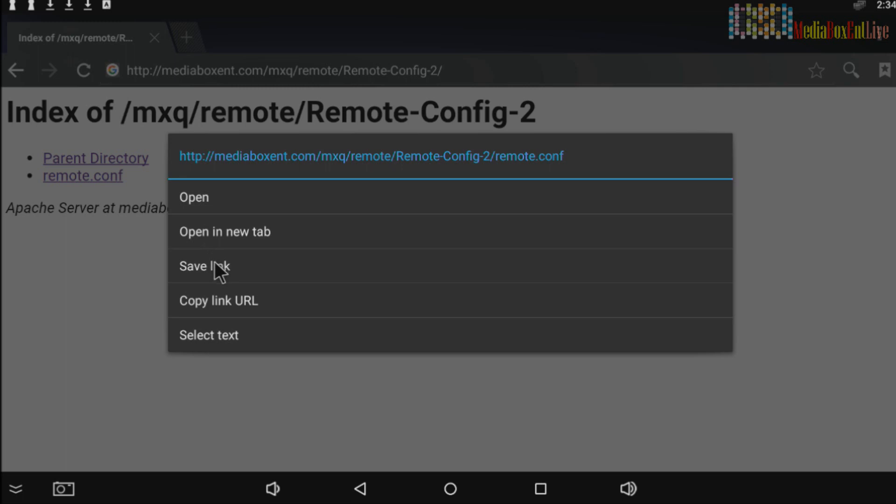
click(205, 266)
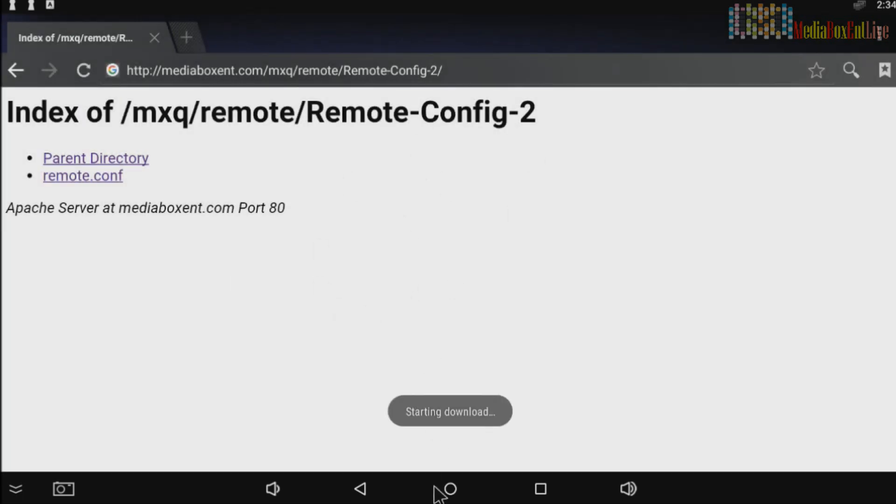
click(451, 488)
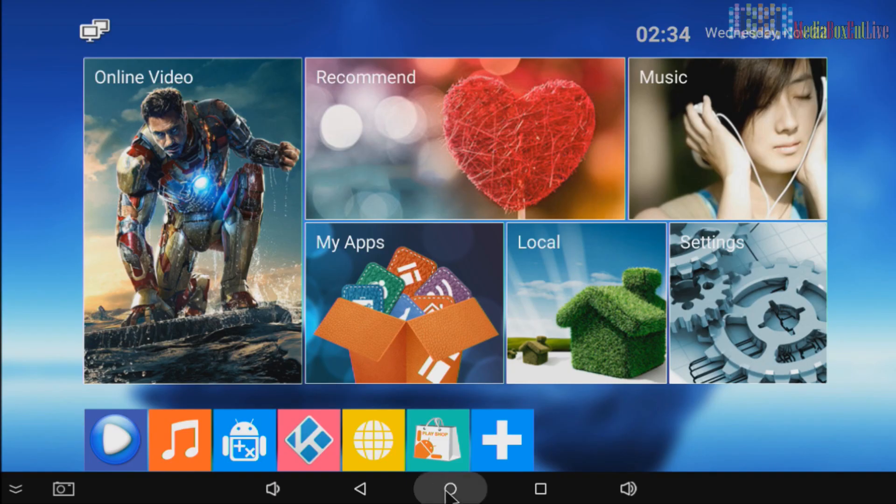
- In Local storage, cut the newly downloaded remote.conf from the Download folder for moving
click(403, 302)
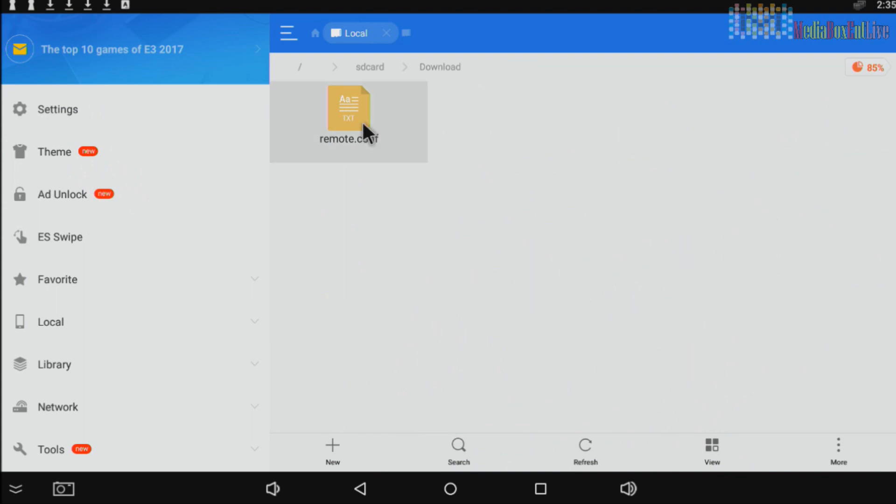
click(348, 108)
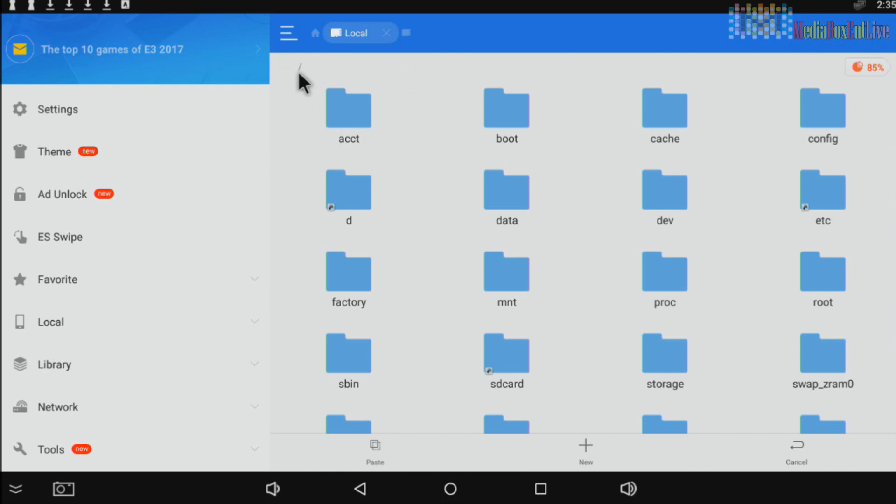
mouse_move(814, 170)
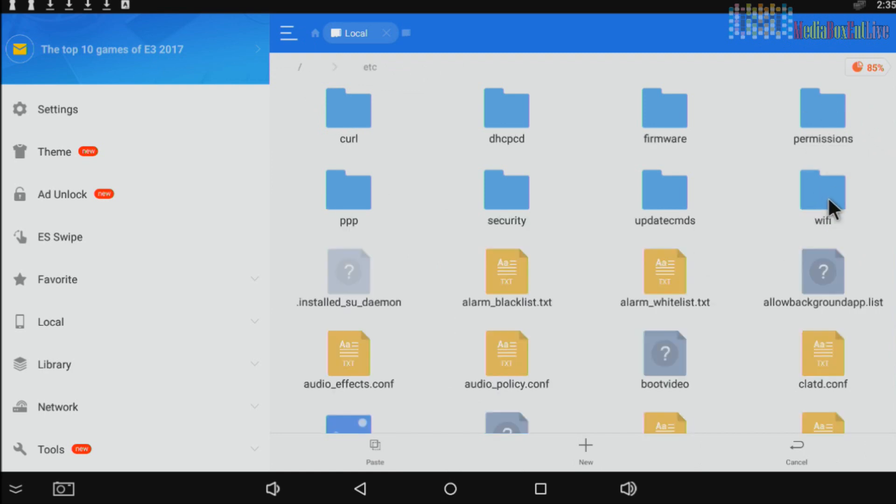
- Paste remote.conf into /etc, choosing Overwrite to replace the old file
scroll(down, 3)
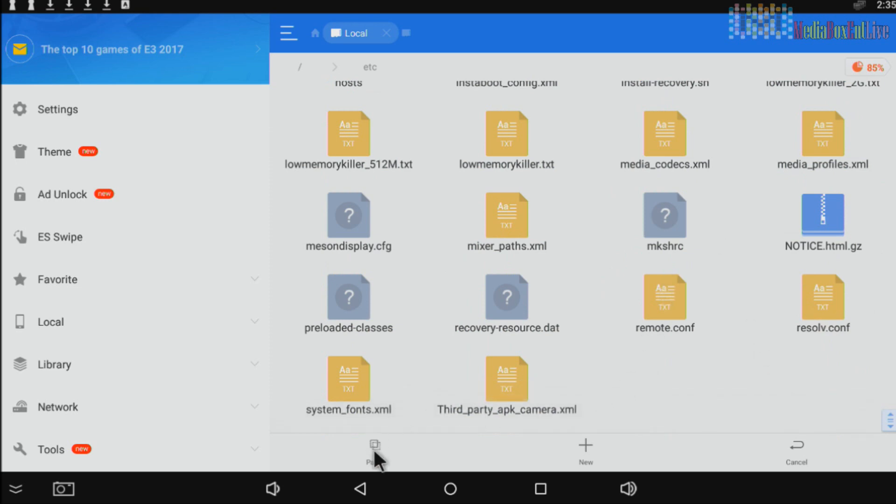
click(375, 450)
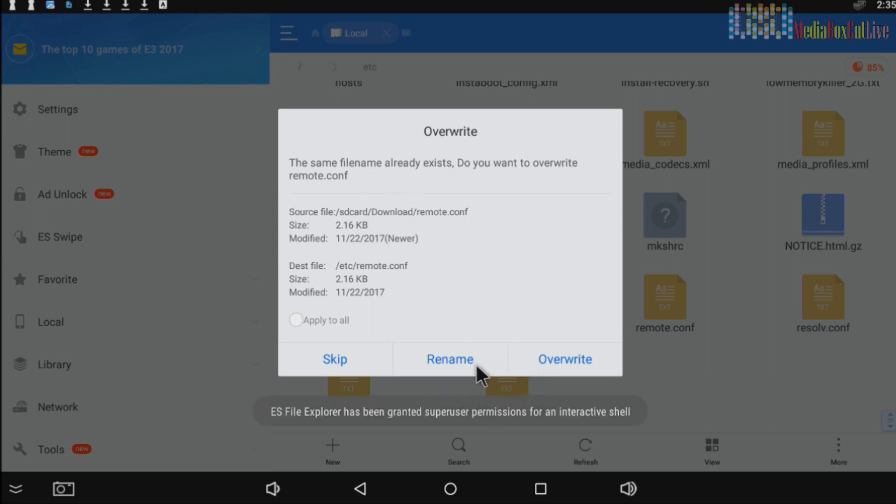
click(564, 359)
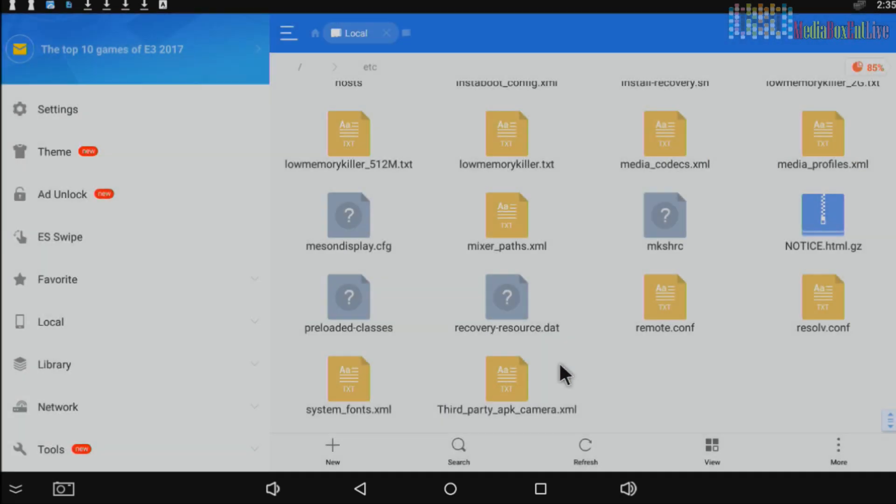